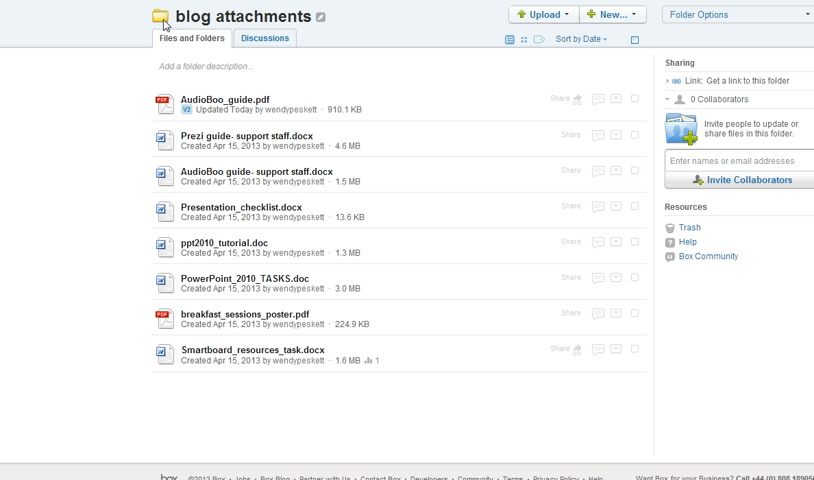
mouse_move(224, 22)
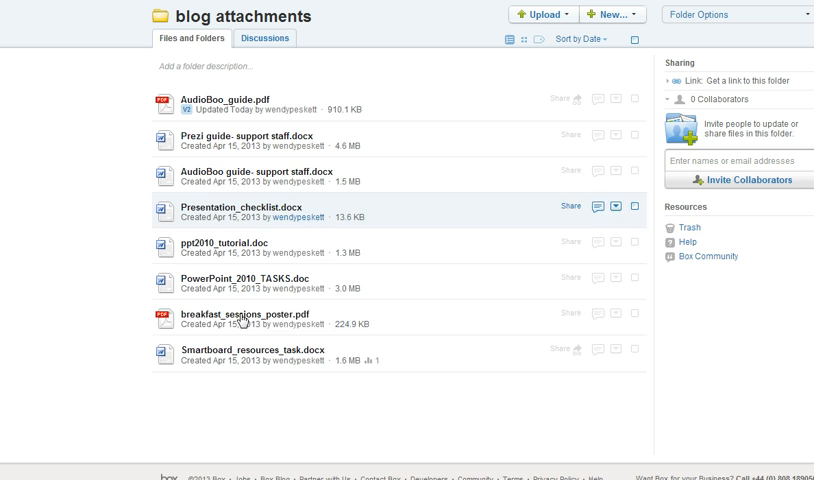
mouse_move(234, 108)
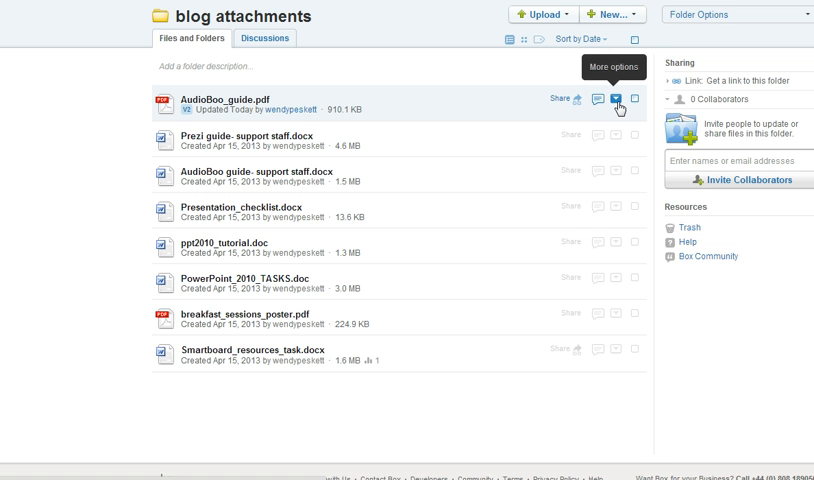
- Generate the Box embed code for AudioBoo_guide.pdf and copy it to the clipboard
left_click(616, 98)
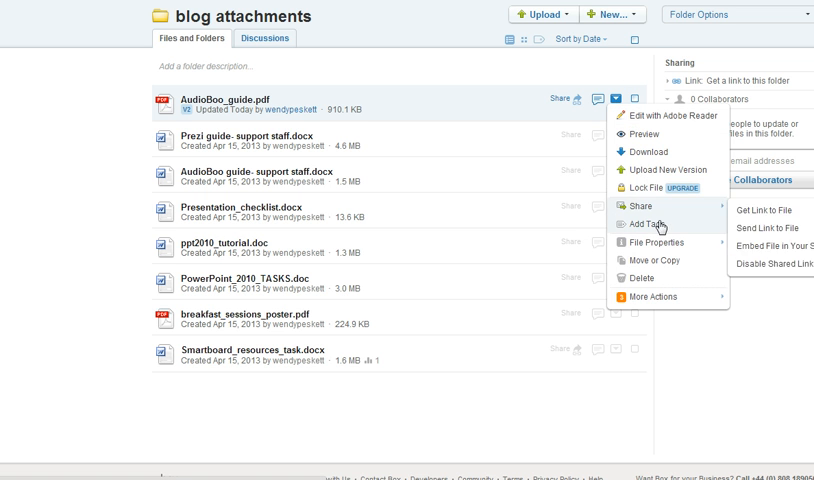
mouse_move(636, 204)
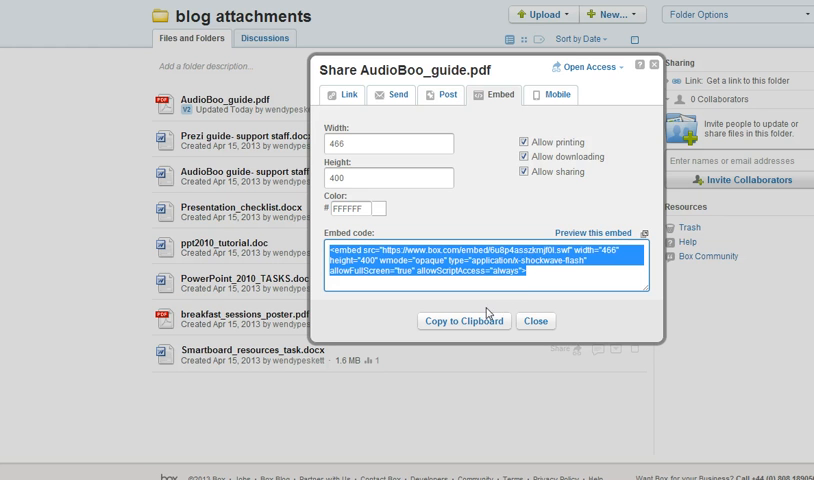
left_click(464, 320)
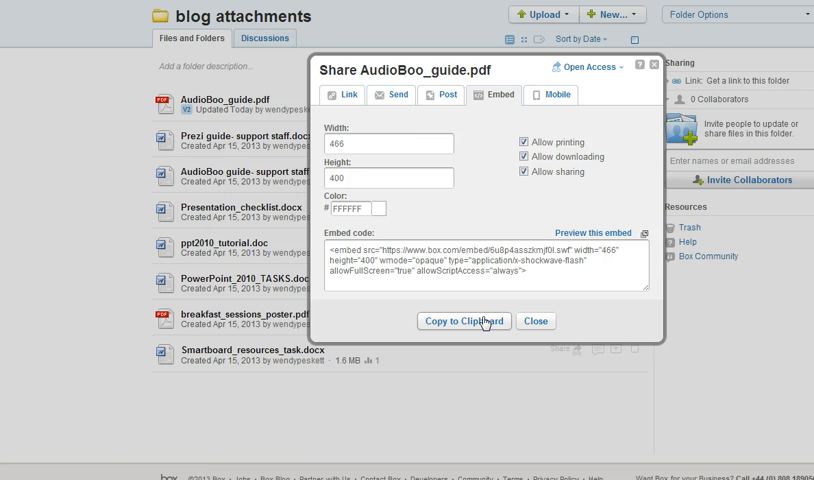
left_click(536, 320)
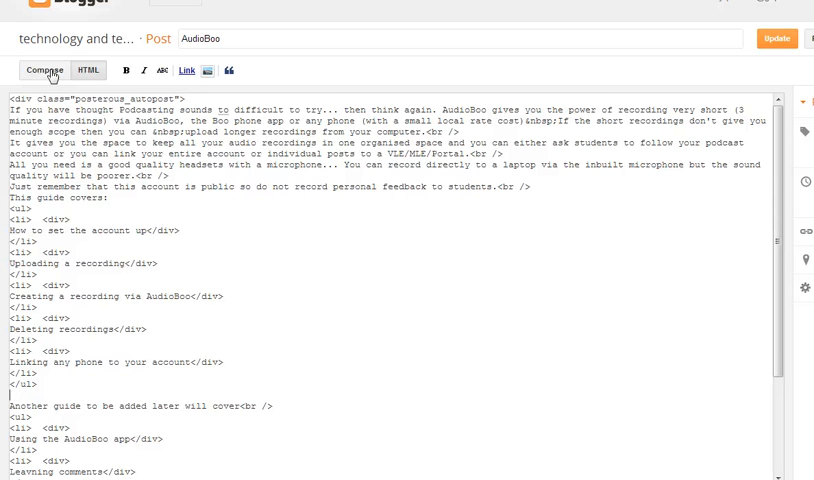
left_click(44, 70)
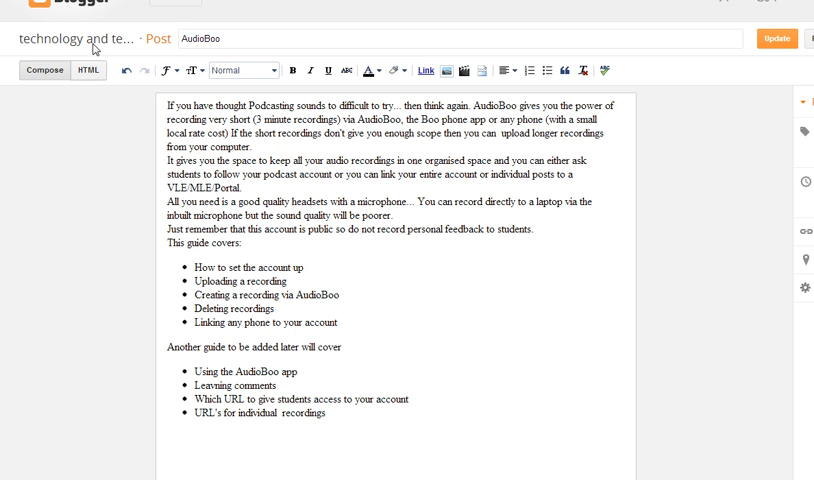
left_click(88, 70)
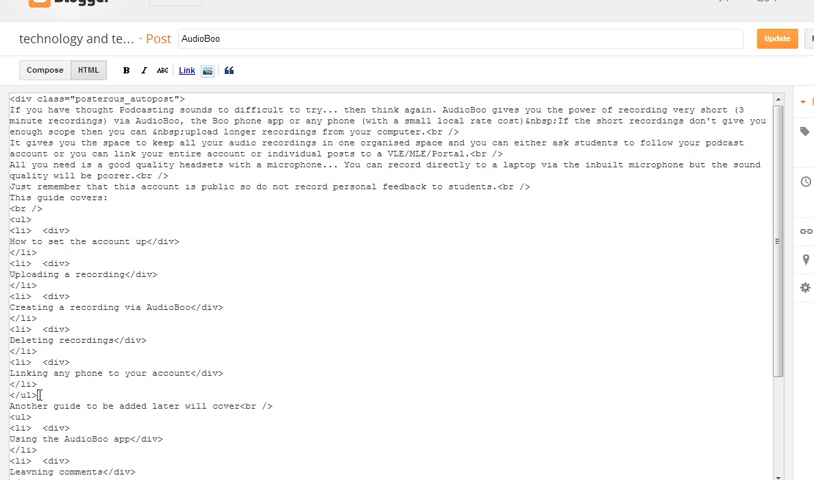
mouse_move(40, 396)
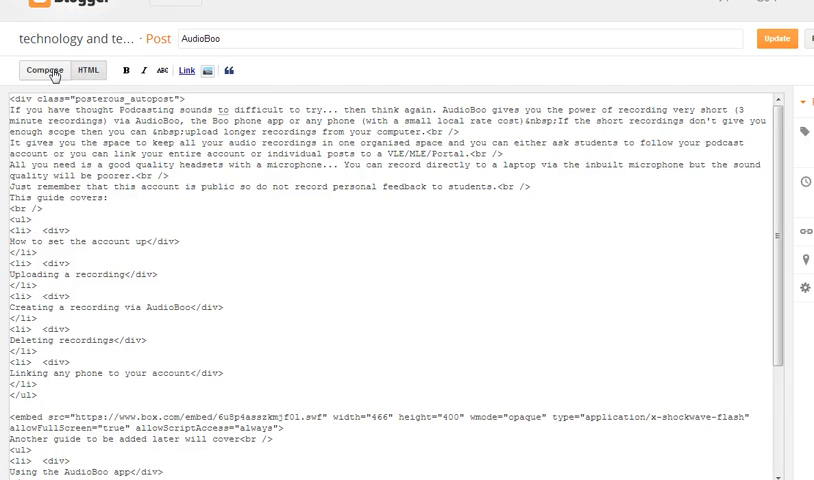
- Check the pasted Box embed in Compose view and update the AudioBoo post
left_click(44, 70)
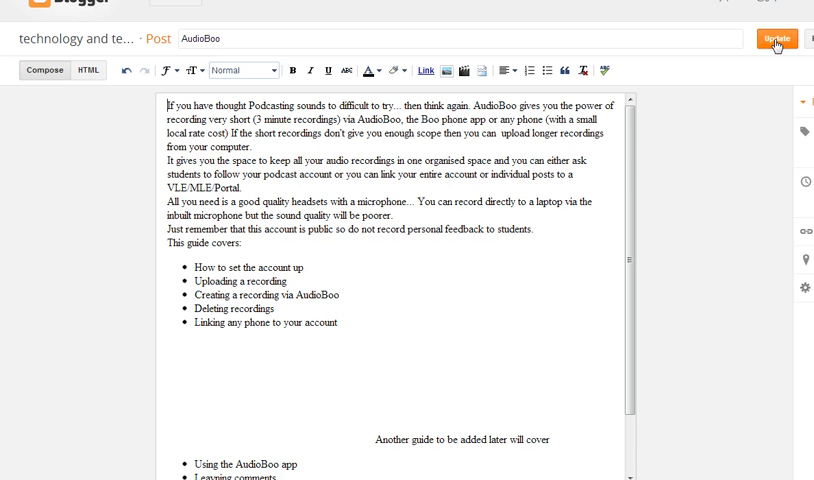
left_click(778, 38)
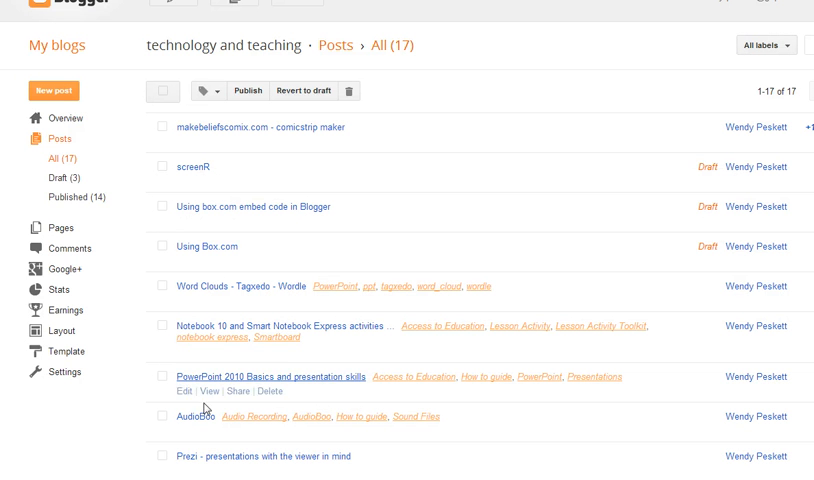
mouse_move(204, 436)
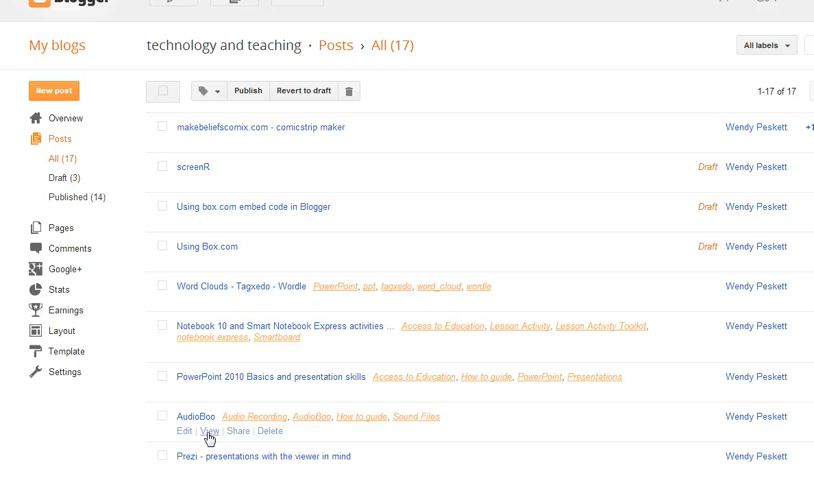
- View the published AudioBoo post with the embedded Box guide viewer
left_click(210, 432)
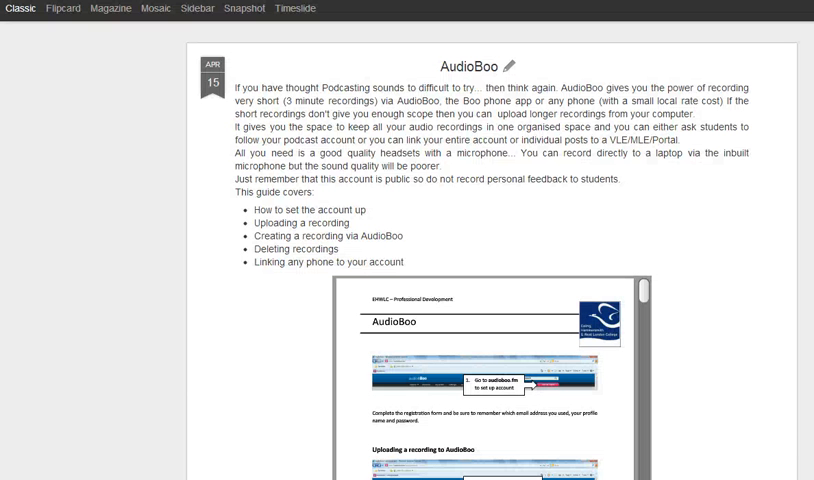
mouse_move(688, 364)
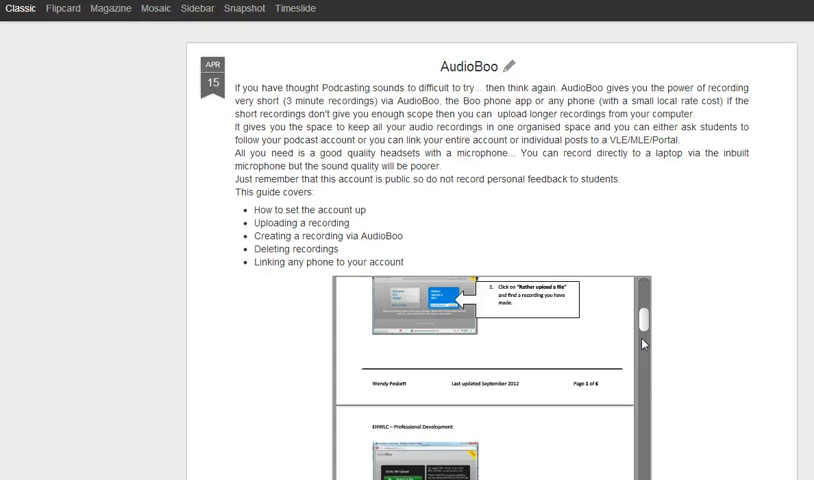
mouse_move(348, 412)
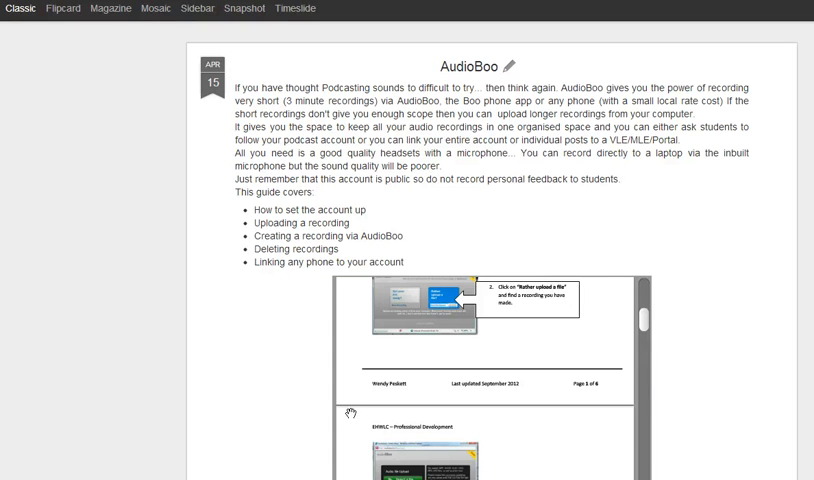